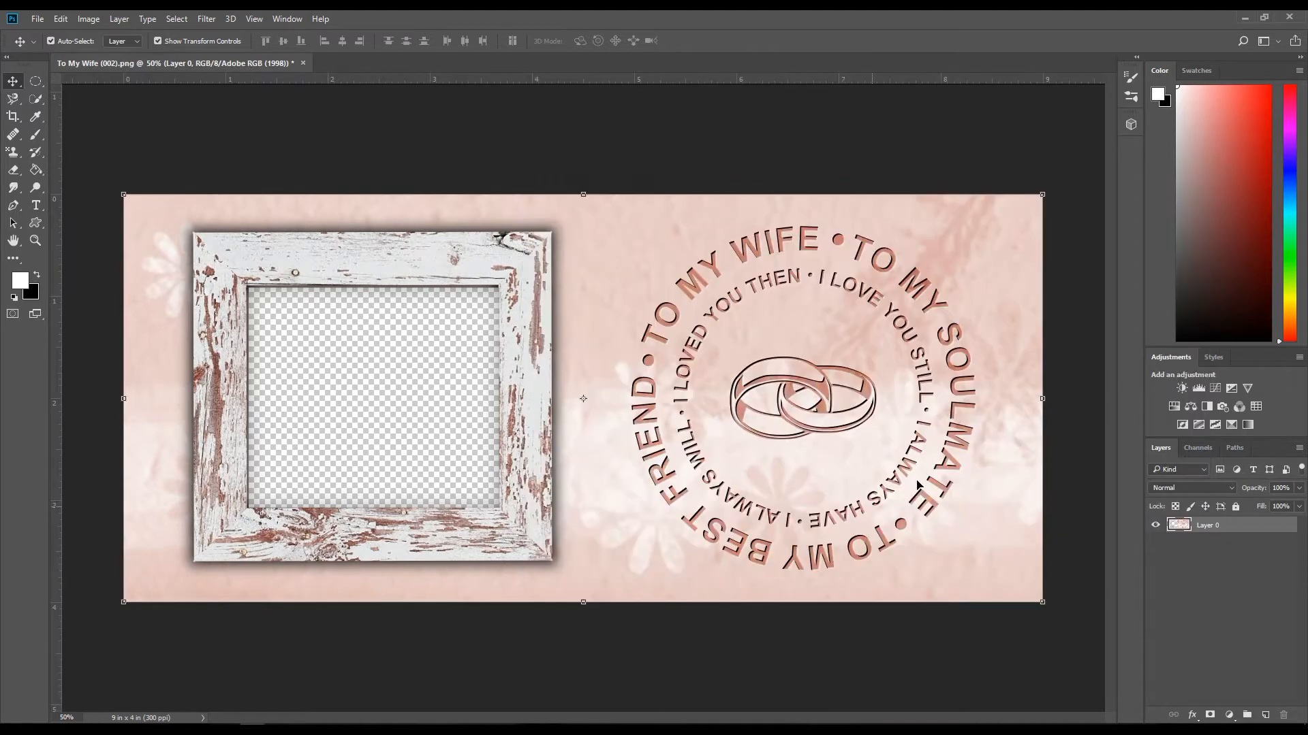
mouse_move(473, 617)
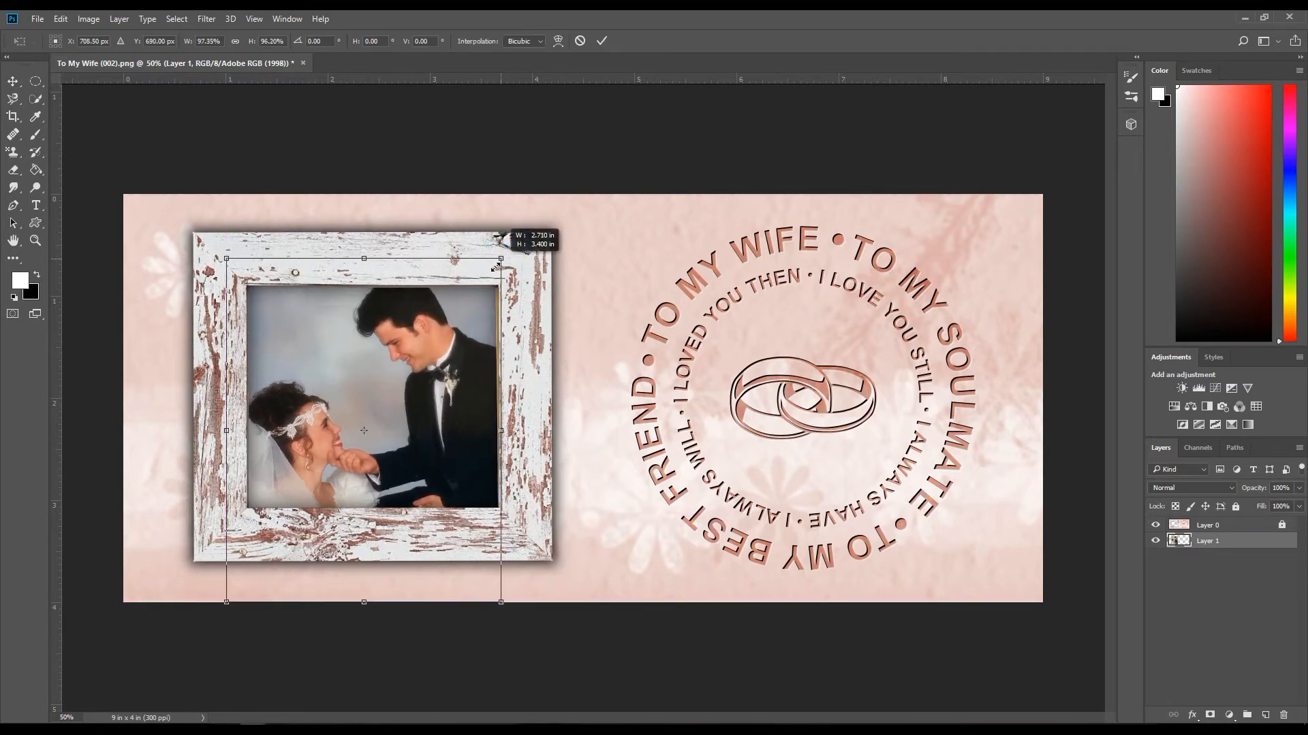
Commit the photo's transform and send its layer backward so it sits behind the wooden frame
click(601, 39)
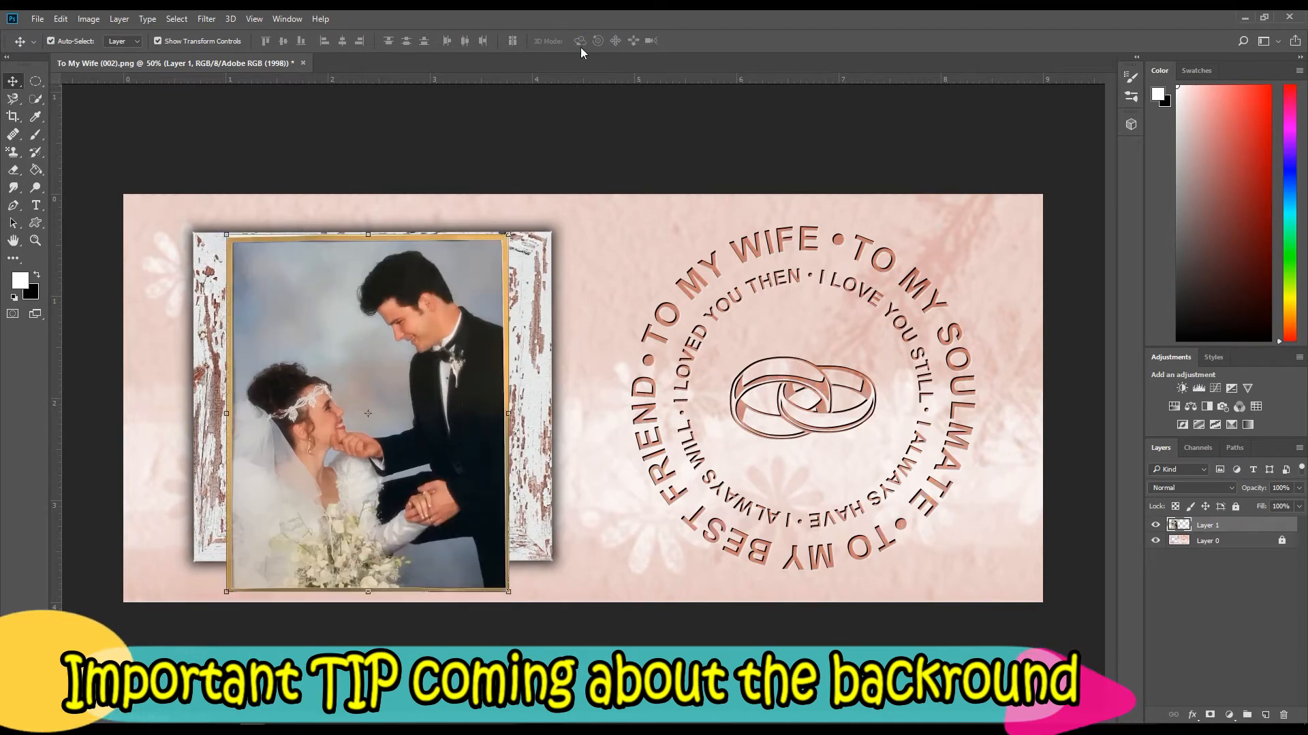
click(118, 17)
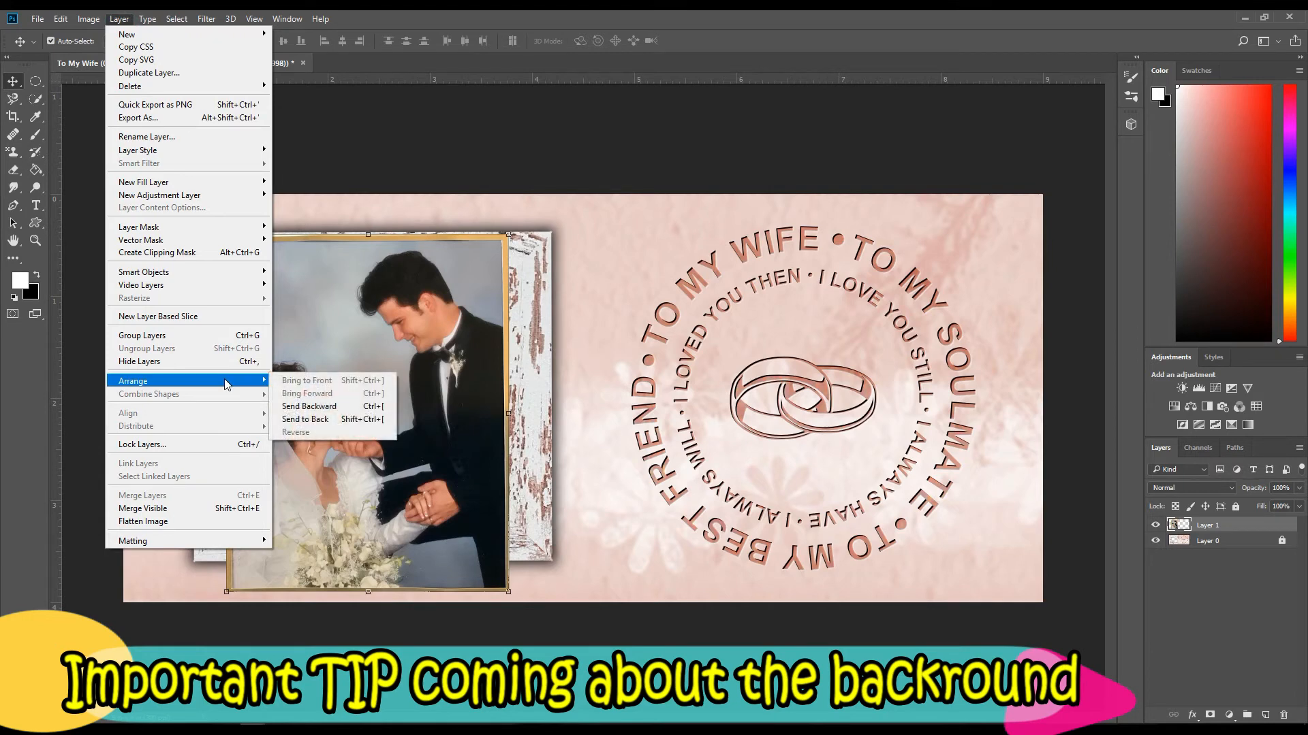
mouse_move(309, 406)
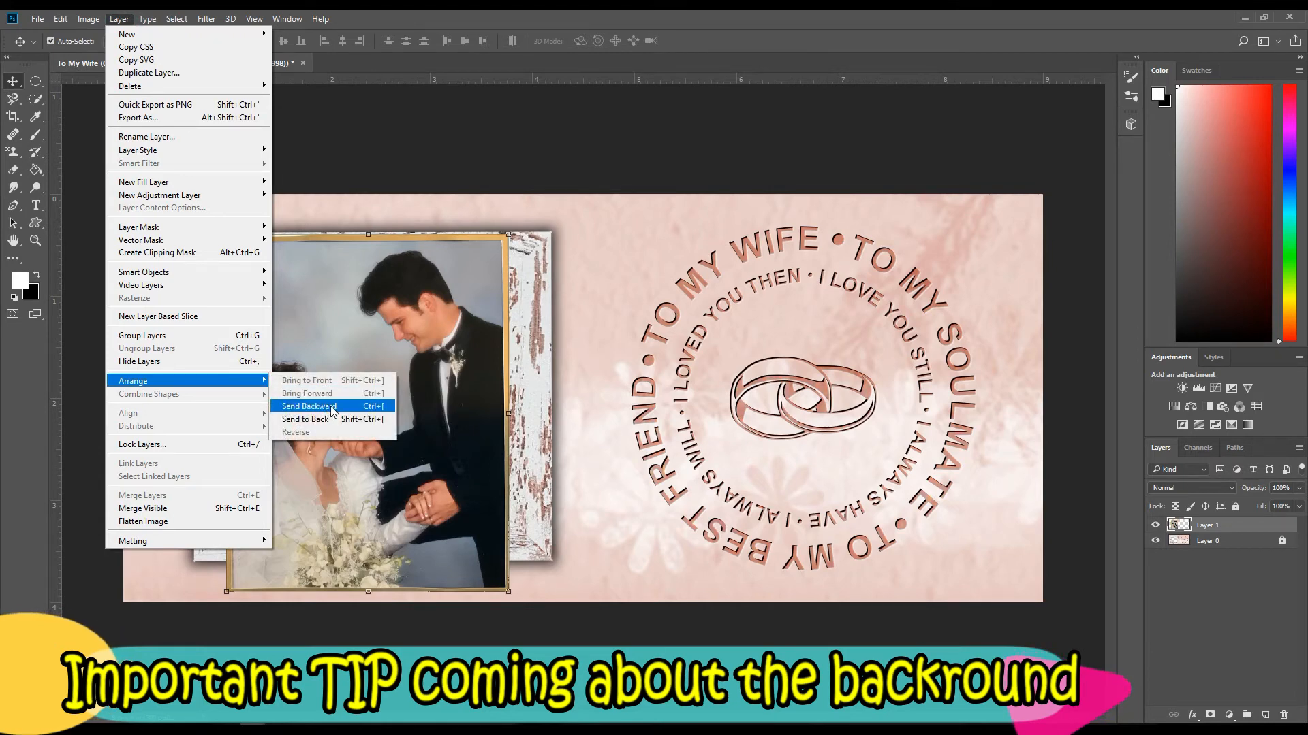
click(308, 405)
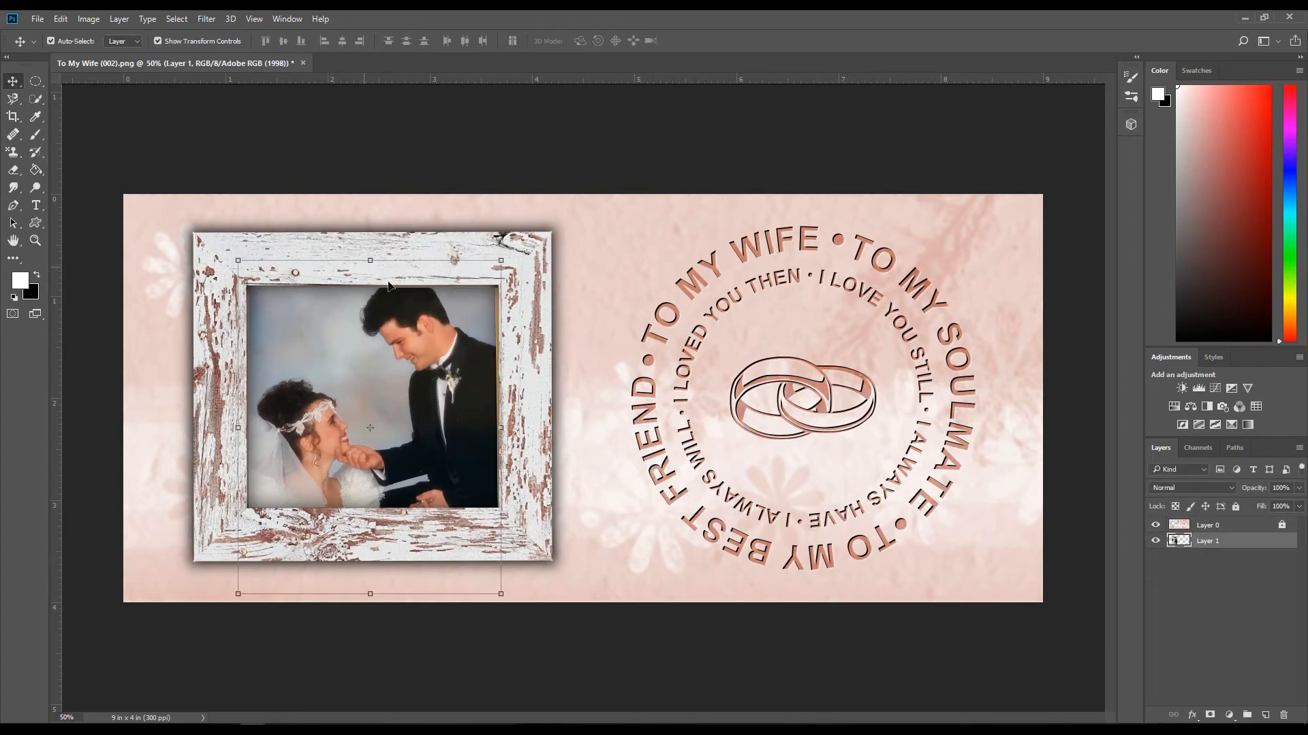
mouse_move(1109, 555)
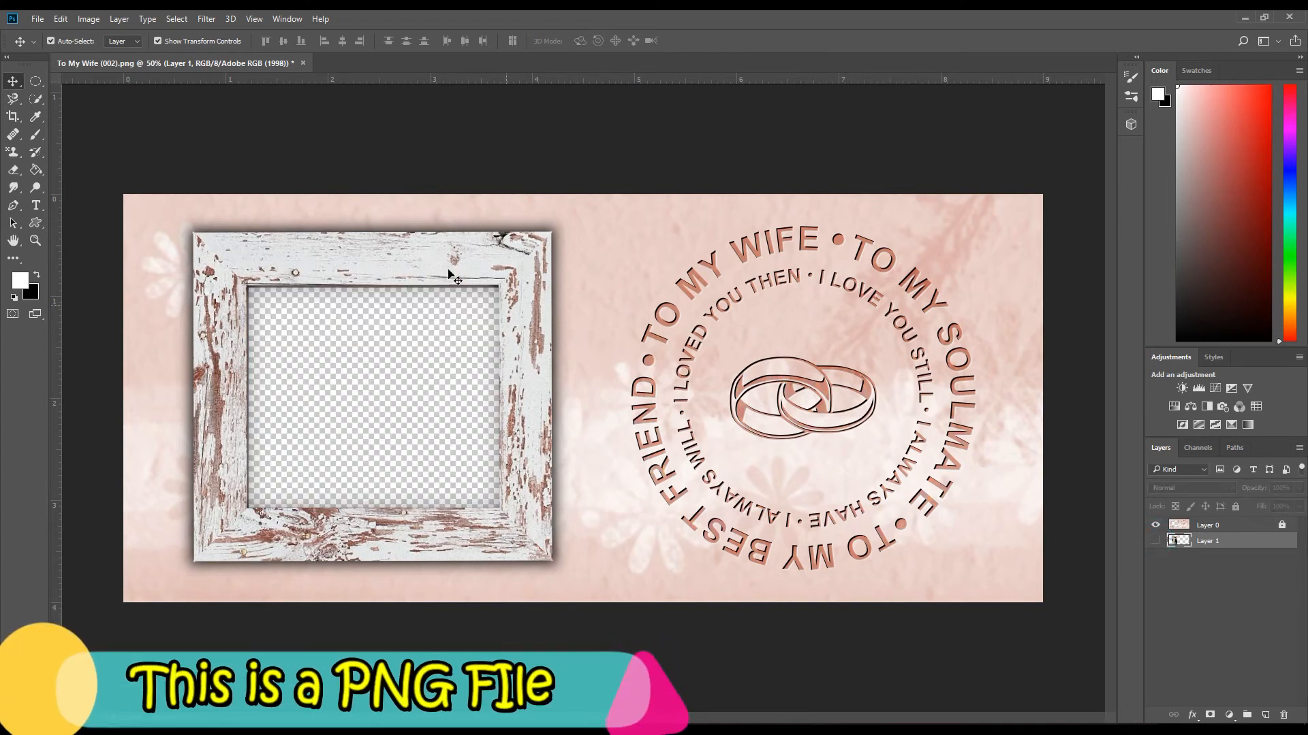
mouse_move(417, 369)
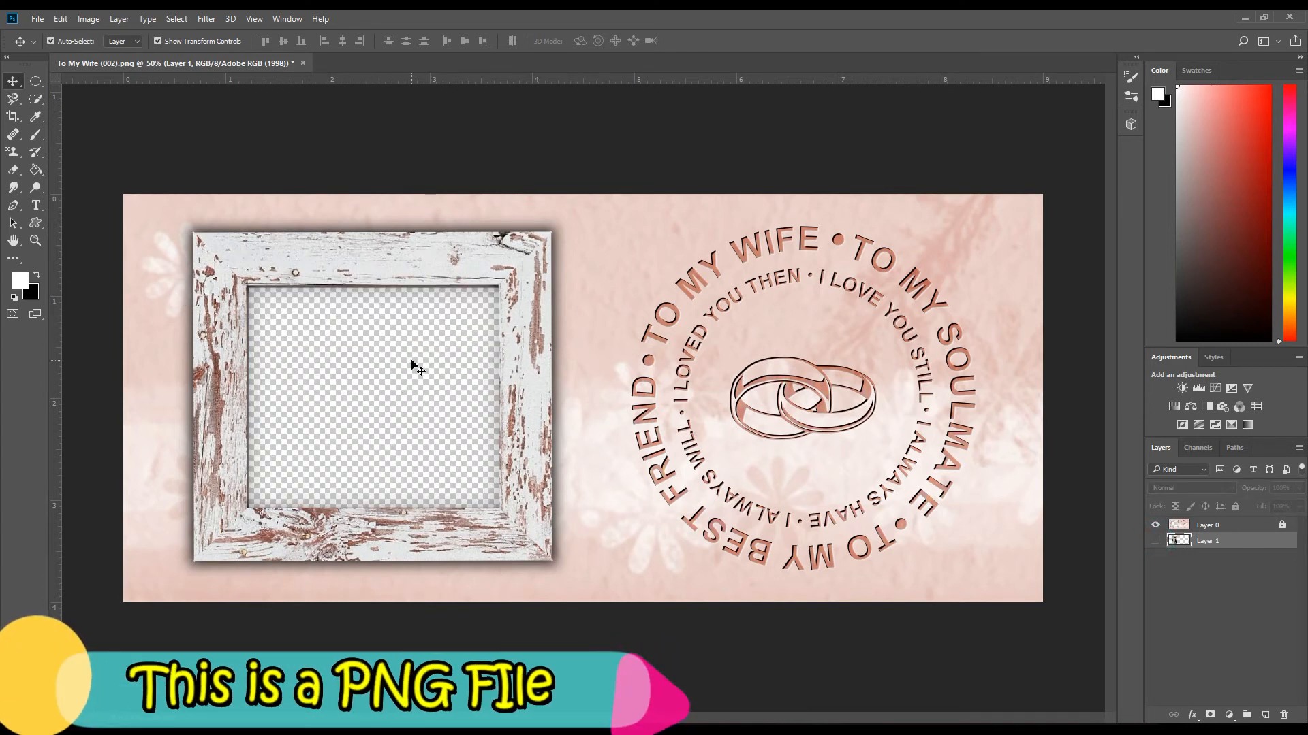
mouse_move(470, 299)
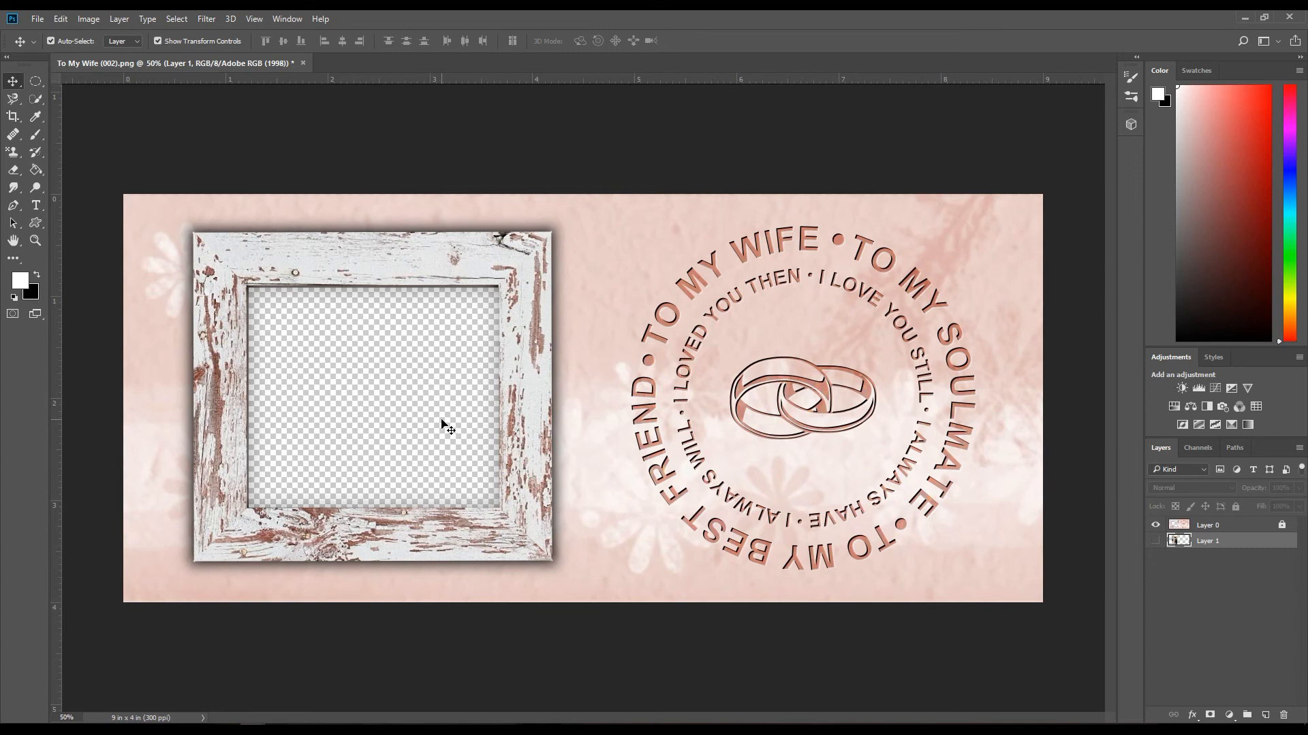
mouse_move(425, 377)
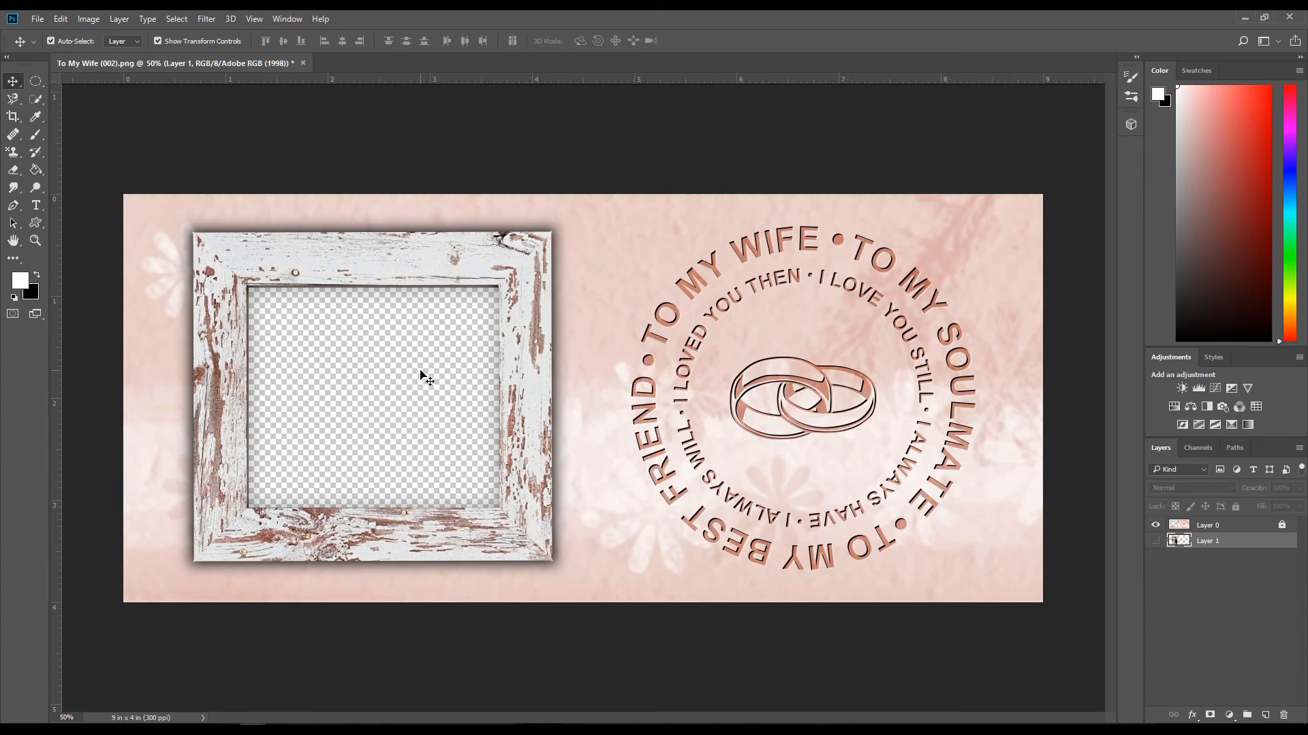
mouse_move(376, 304)
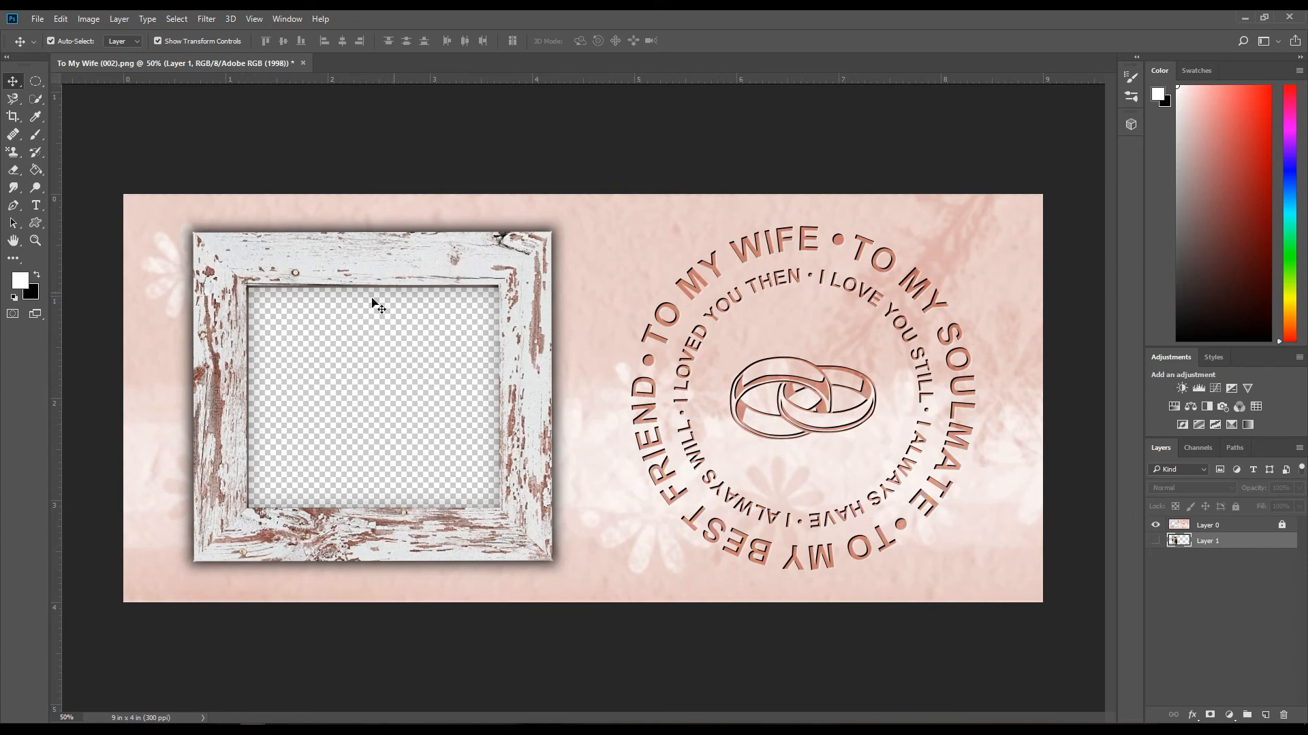
mouse_move(346, 433)
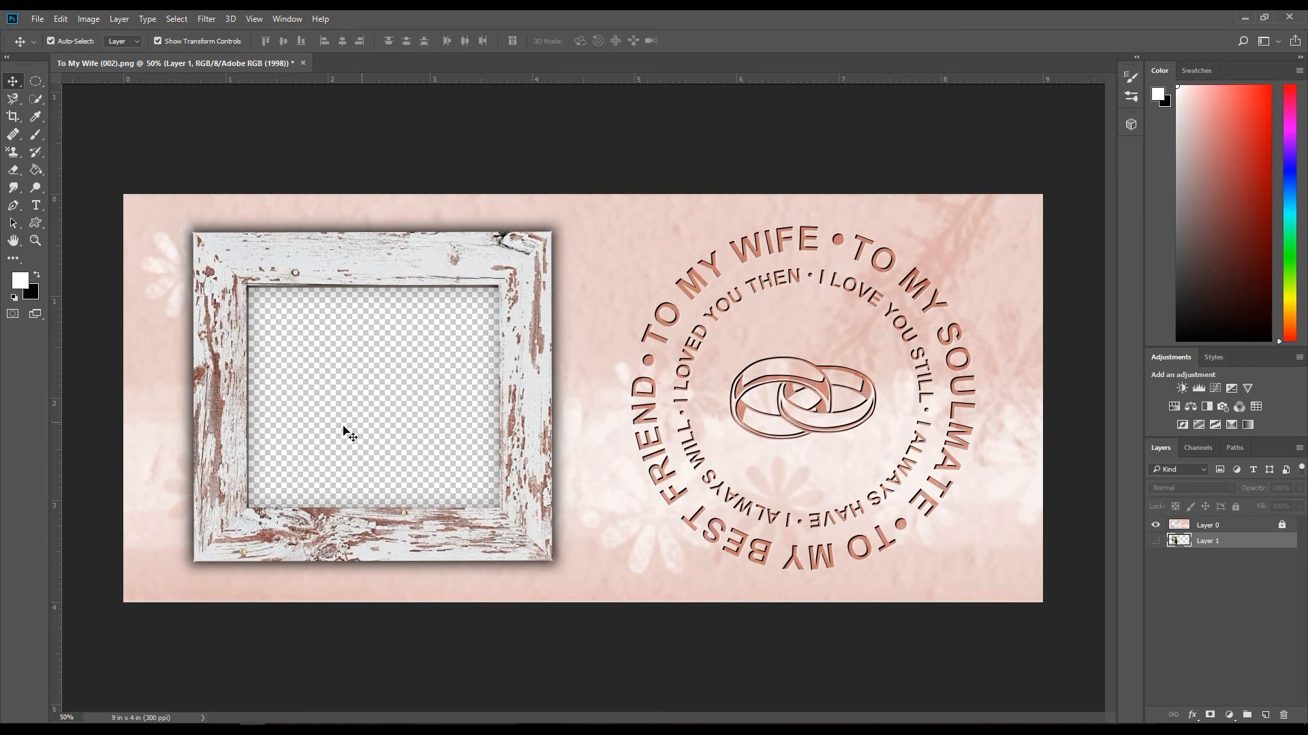
mouse_move(372, 433)
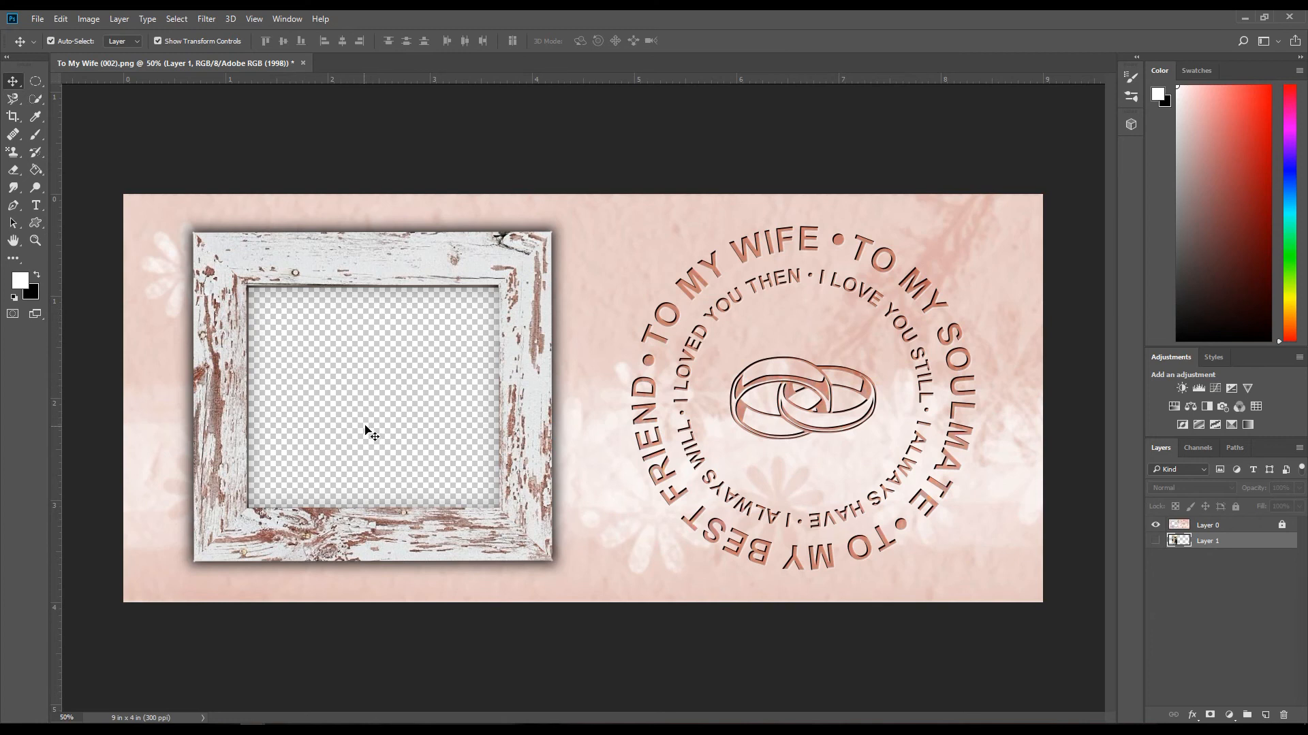
mouse_move(357, 430)
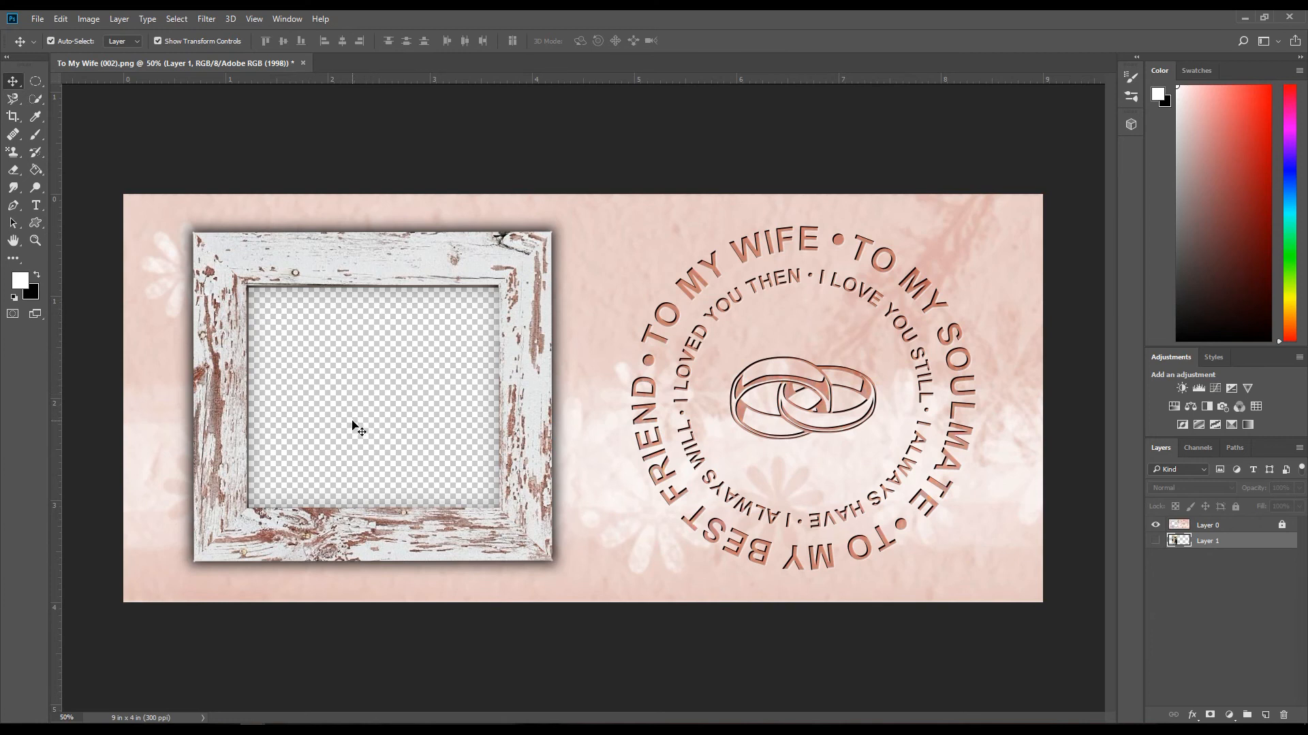